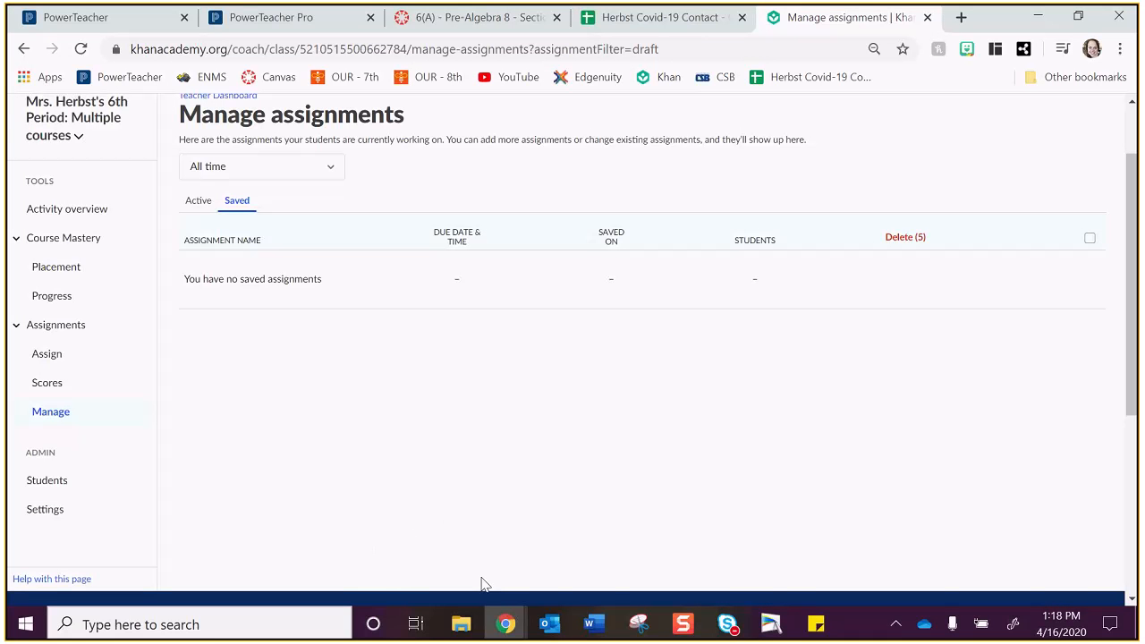
pyautogui.moveTo(615, 587)
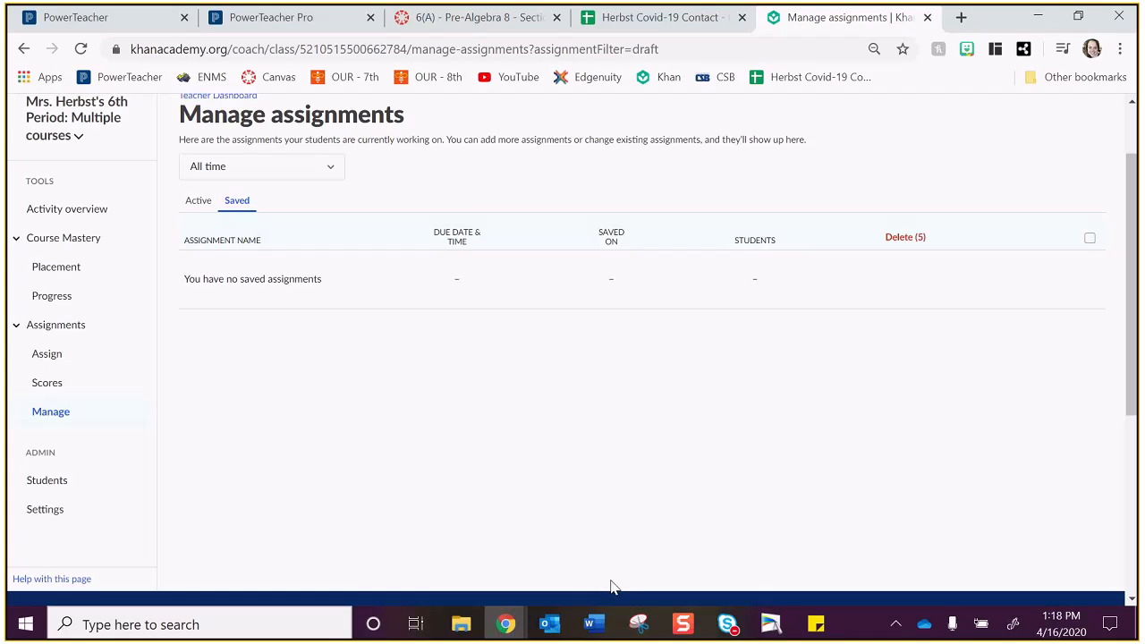
# Go to the Canvas Pre-Algebra 8 course and enter its eLearning module from the home page
pyautogui.click(456, 18)
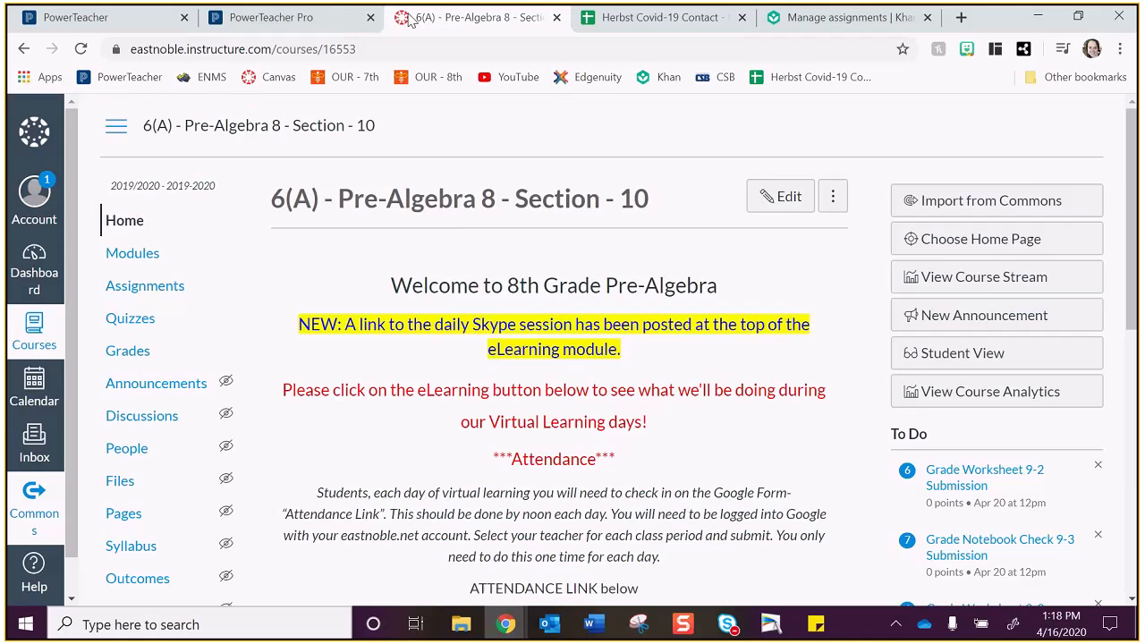
pyautogui.scroll(-3)
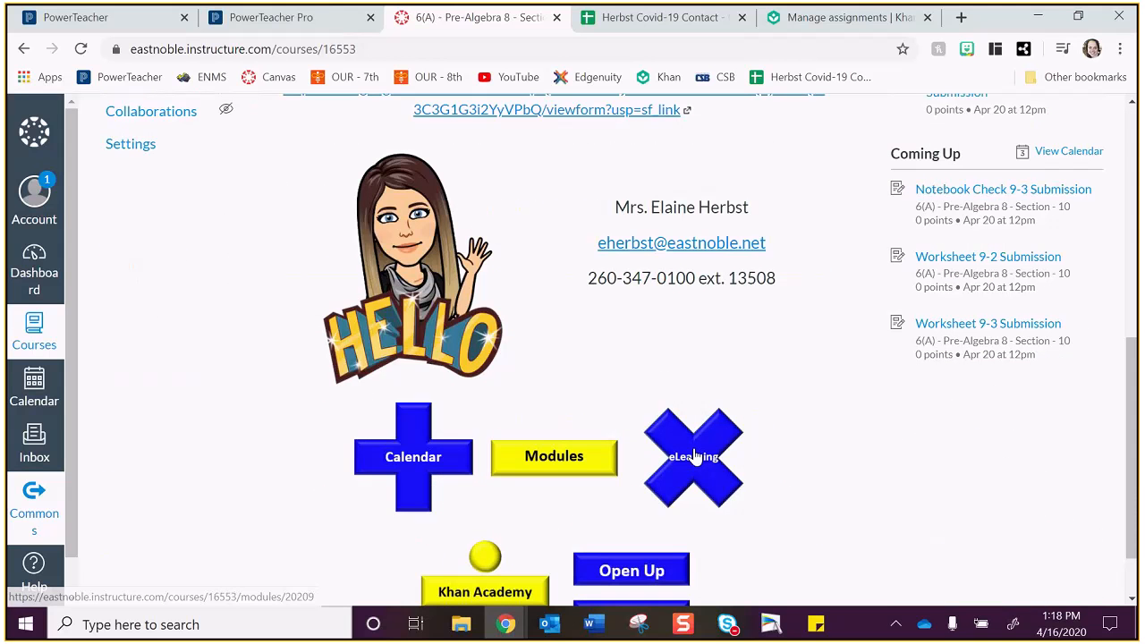
pyautogui.click(694, 458)
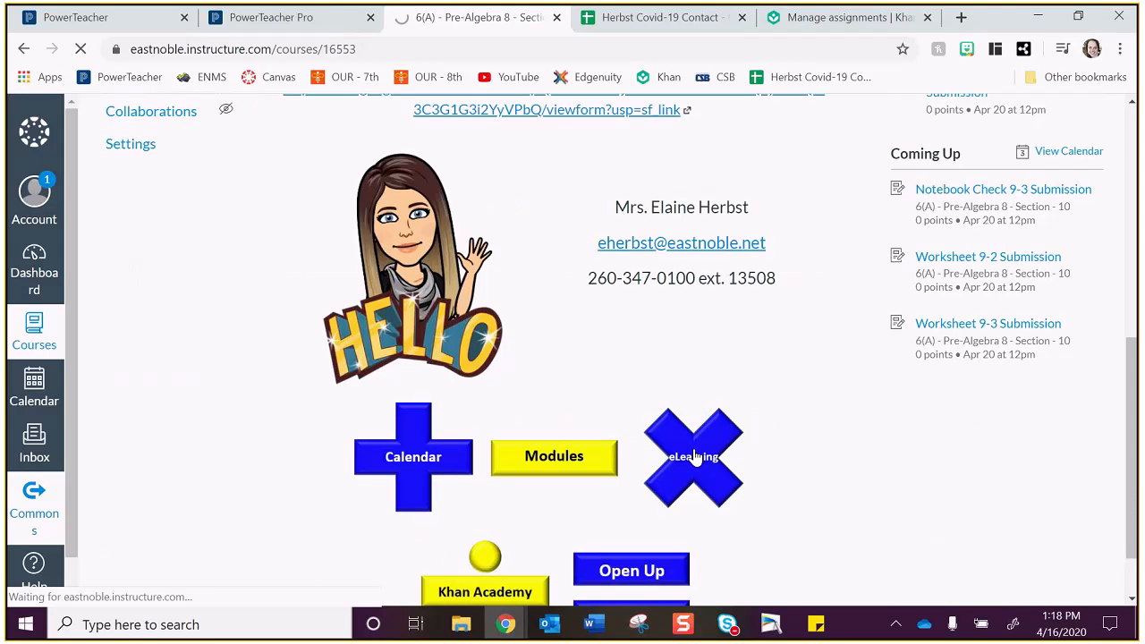
pyautogui.click(694, 457)
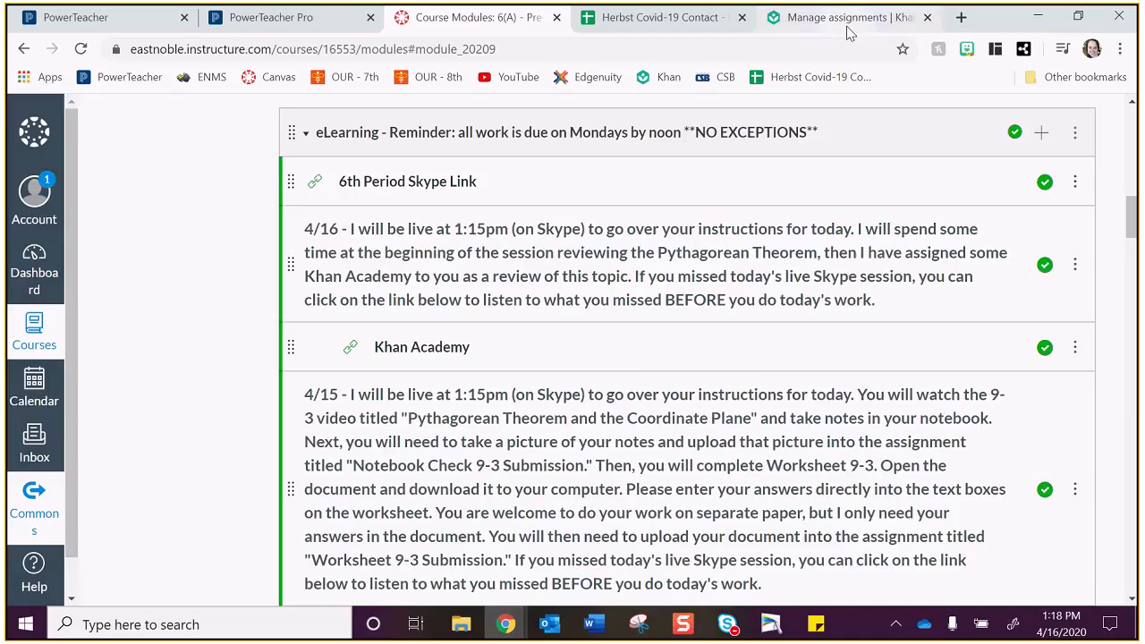
# Return to Khan Academy and view the class's Assignment scores under Assign
pyautogui.click(856, 18)
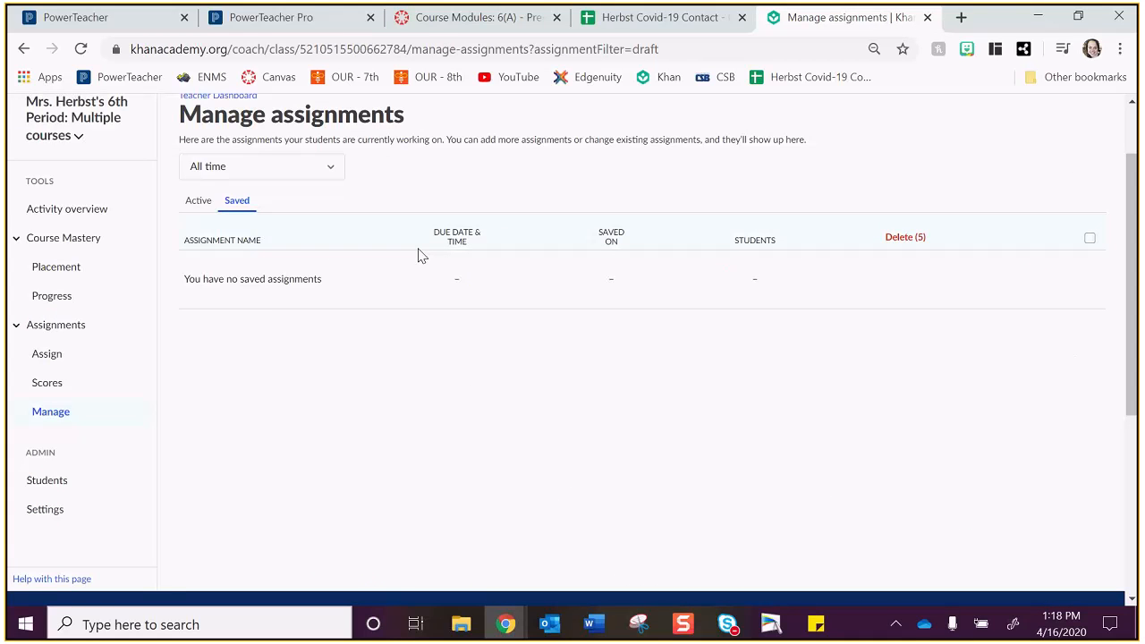
pyautogui.moveTo(286, 410)
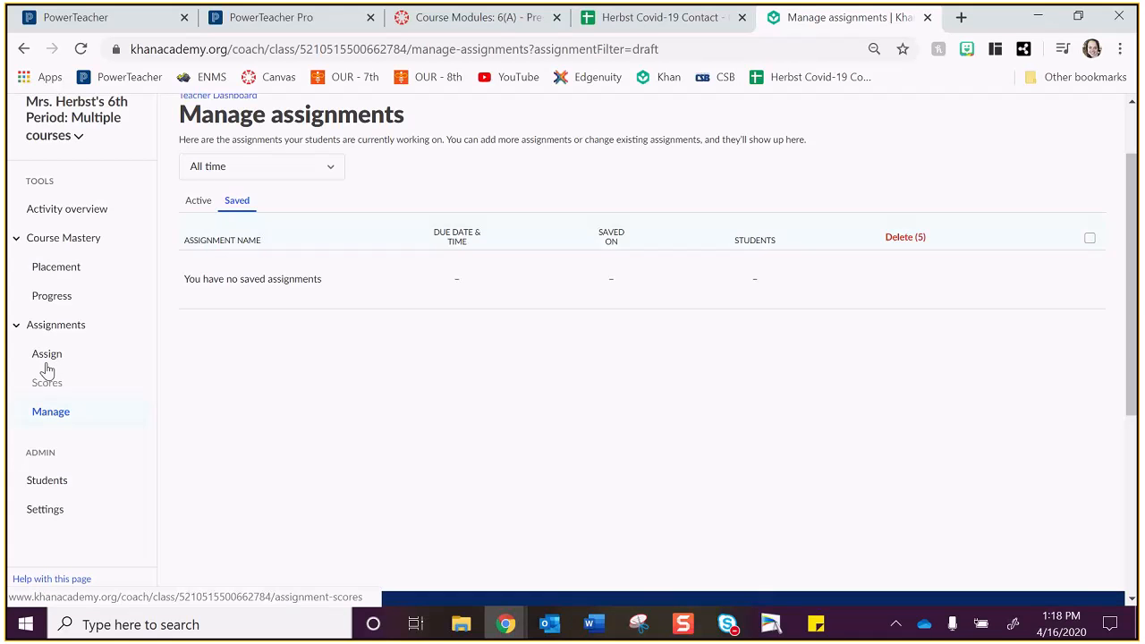
pyautogui.click(47, 354)
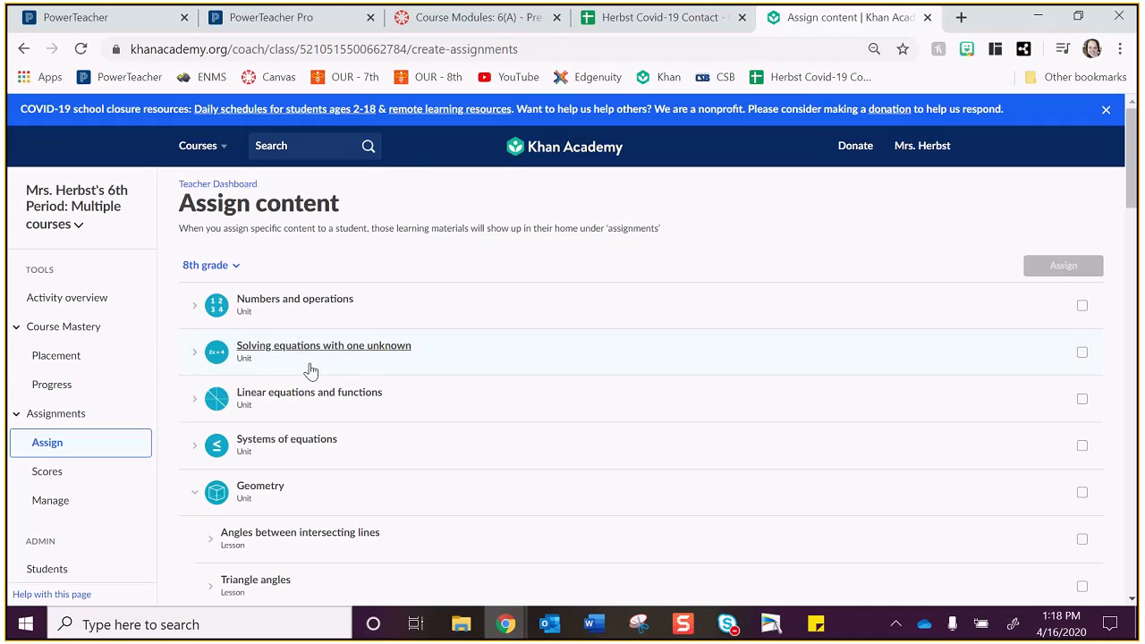
pyautogui.click(47, 473)
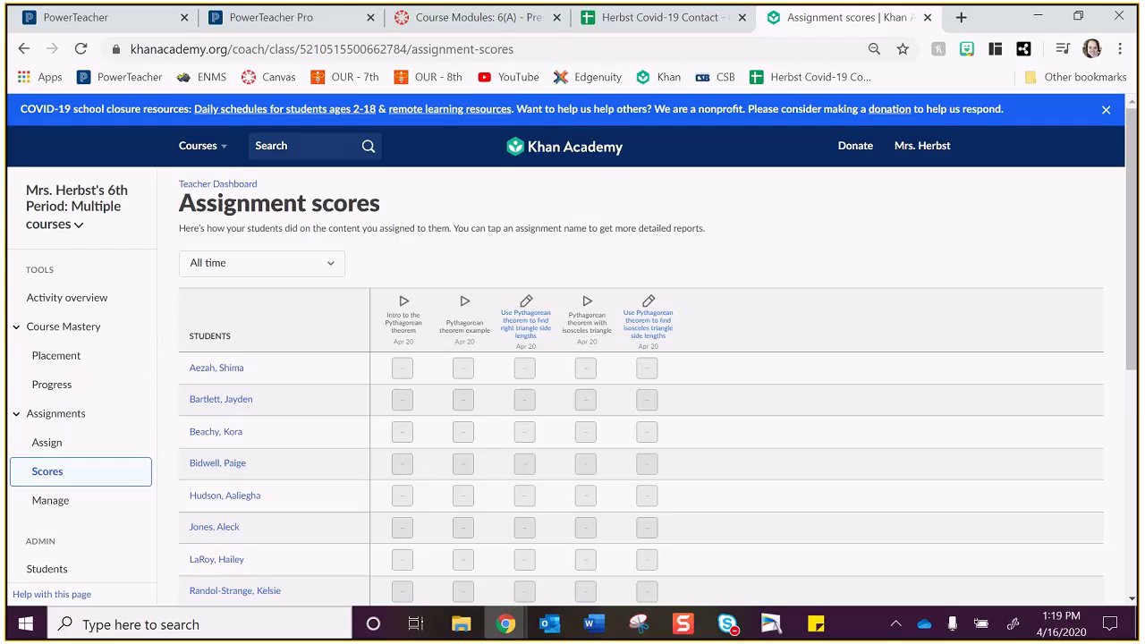
pyautogui.scroll(-3)
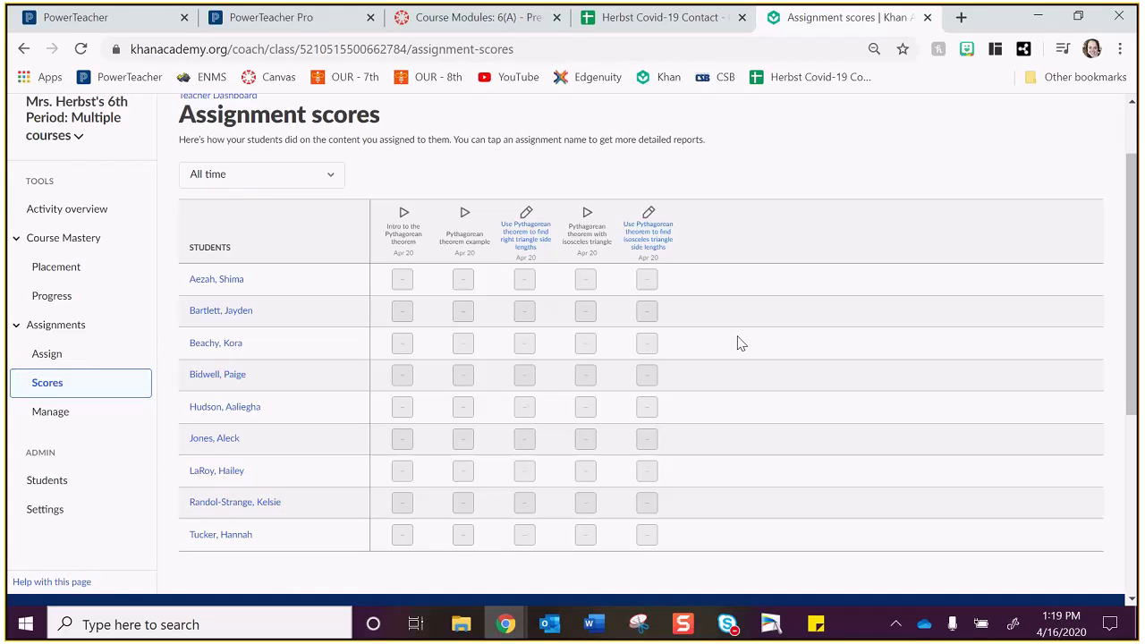
pyautogui.moveTo(454, 246)
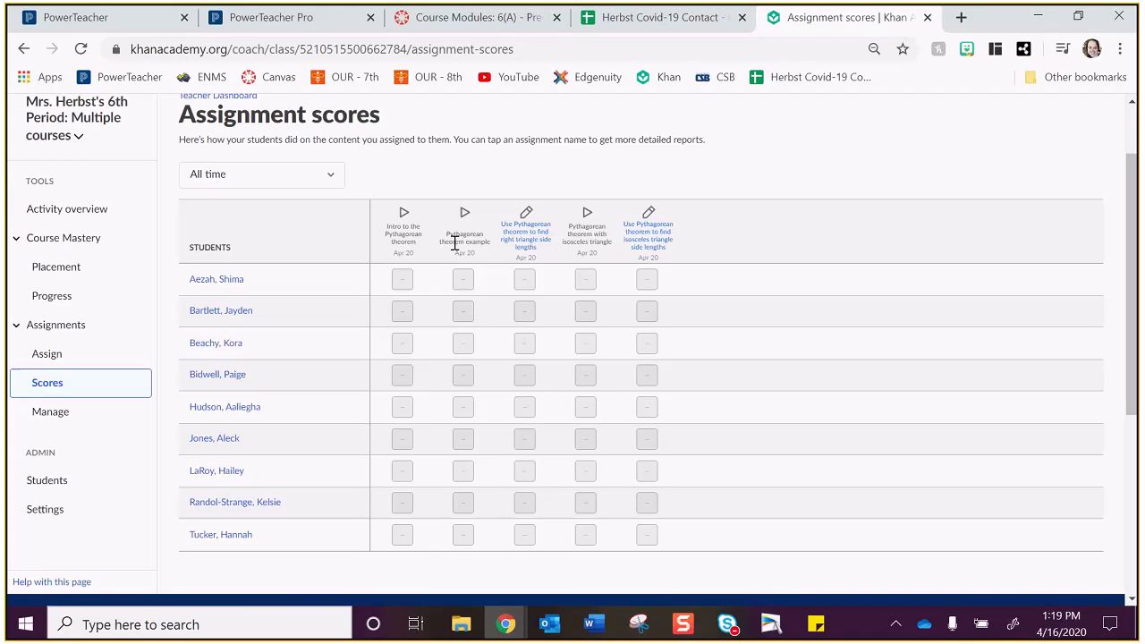
pyautogui.moveTo(526, 251)
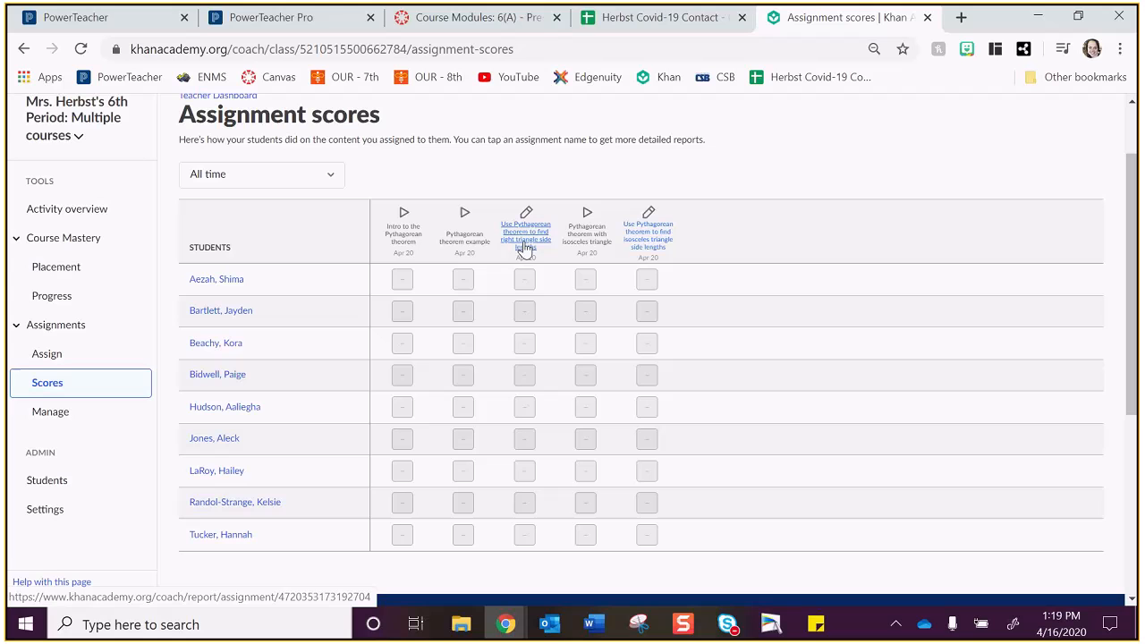
pyautogui.moveTo(648, 238)
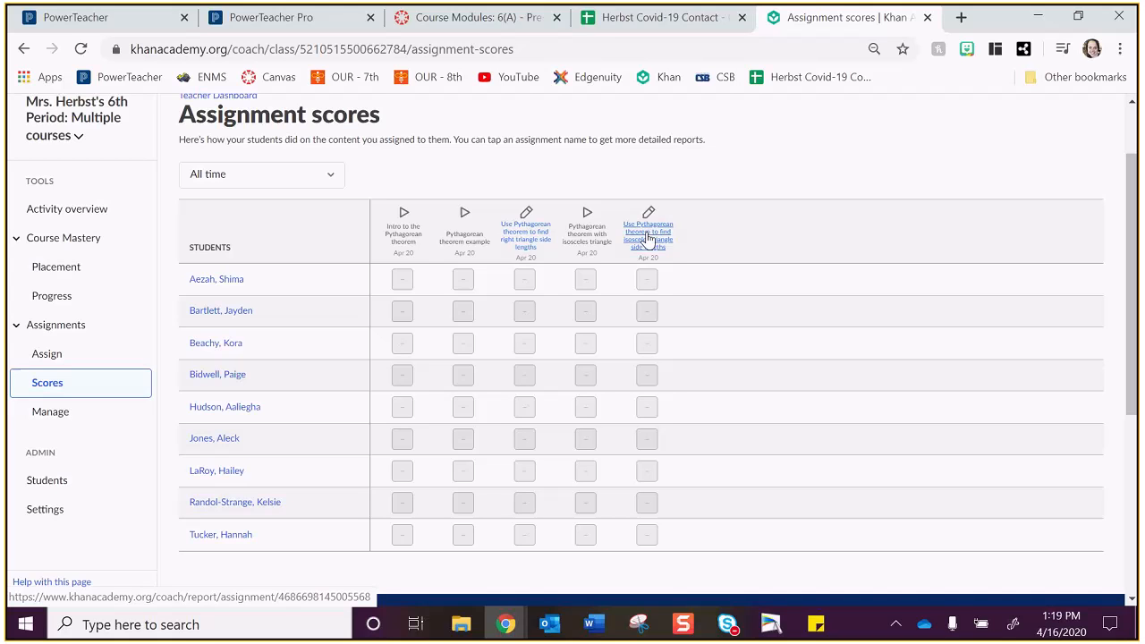
pyautogui.moveTo(465, 234)
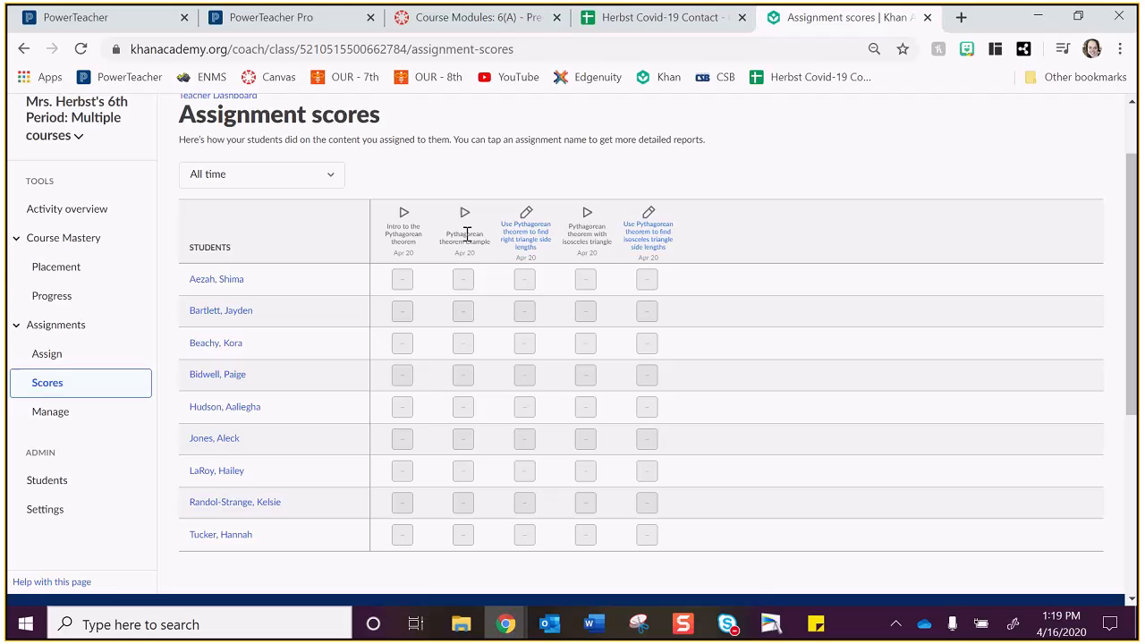
pyautogui.moveTo(492, 258)
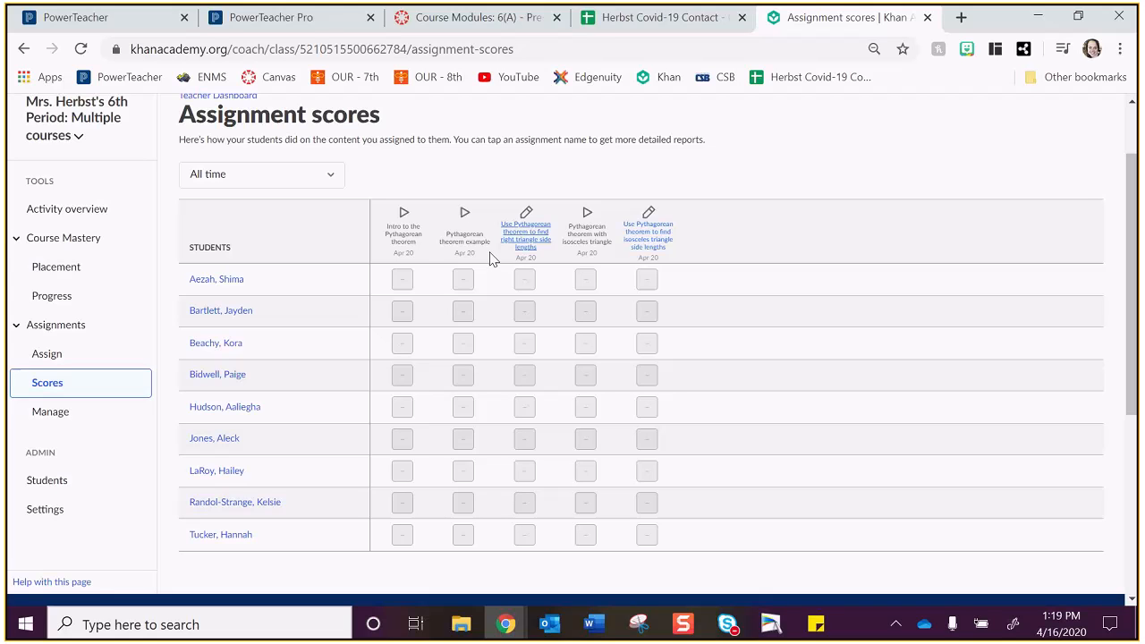
pyautogui.moveTo(510, 261)
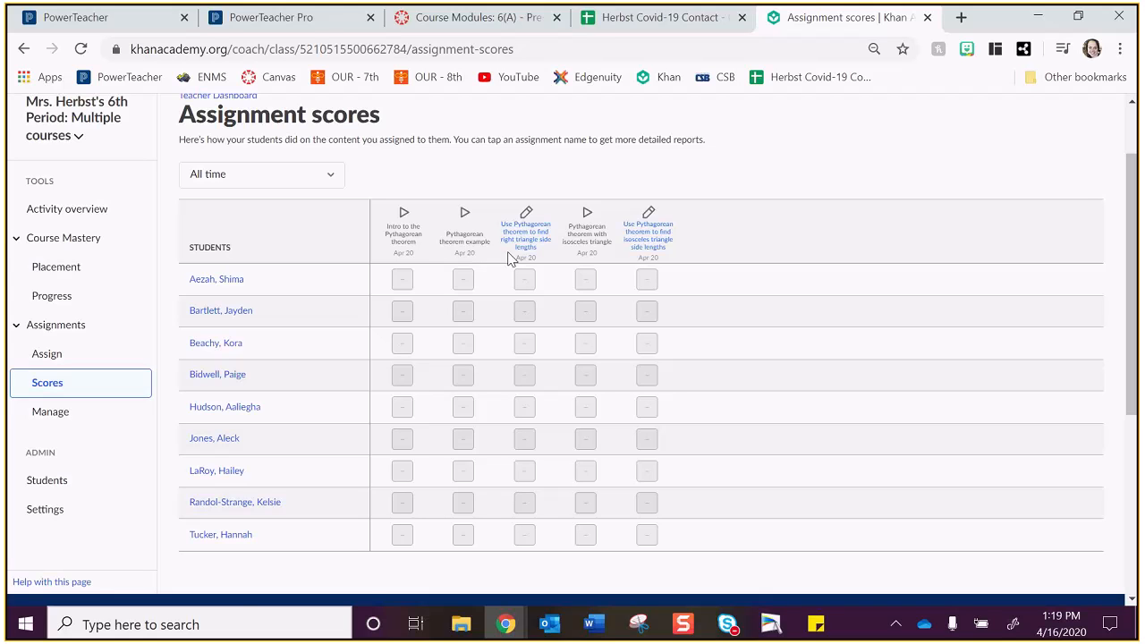
pyautogui.moveTo(759, 197)
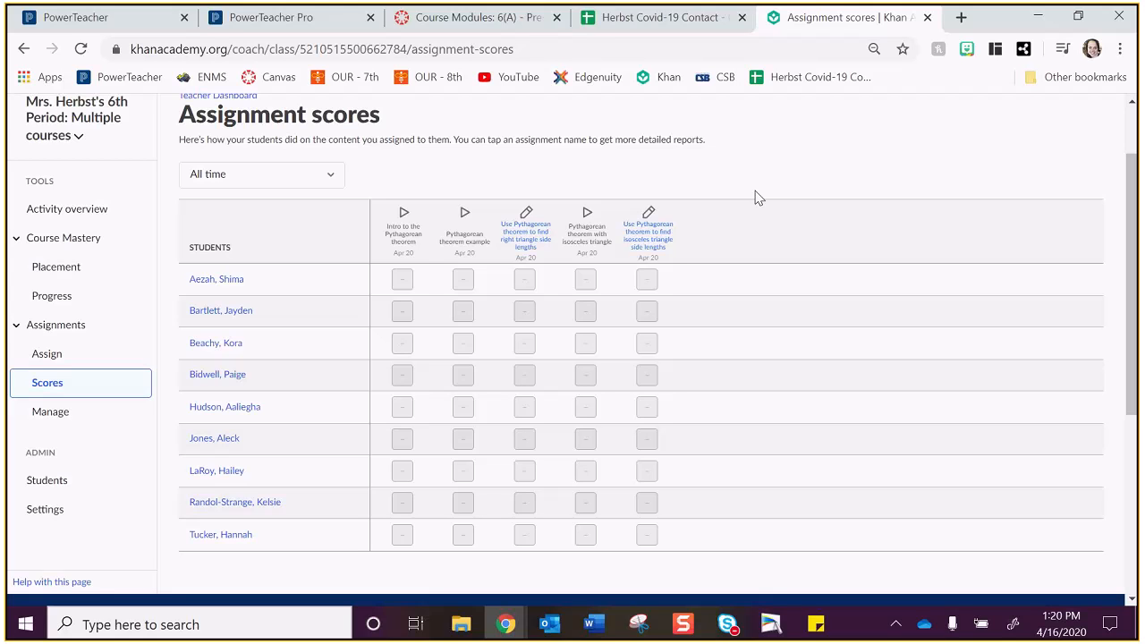
pyautogui.moveTo(729, 193)
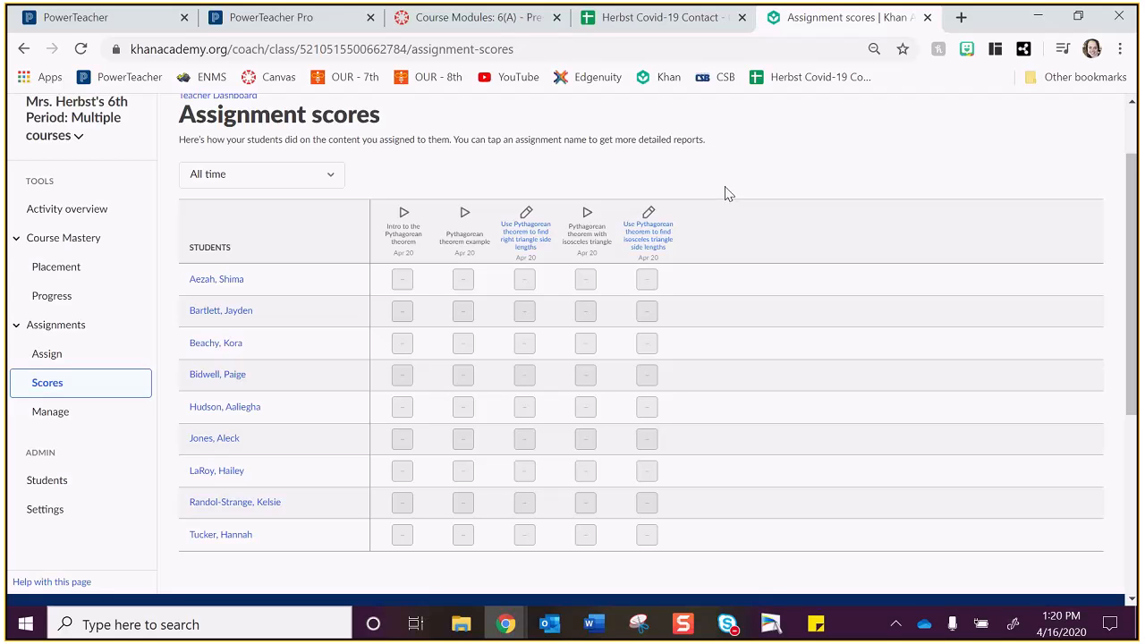